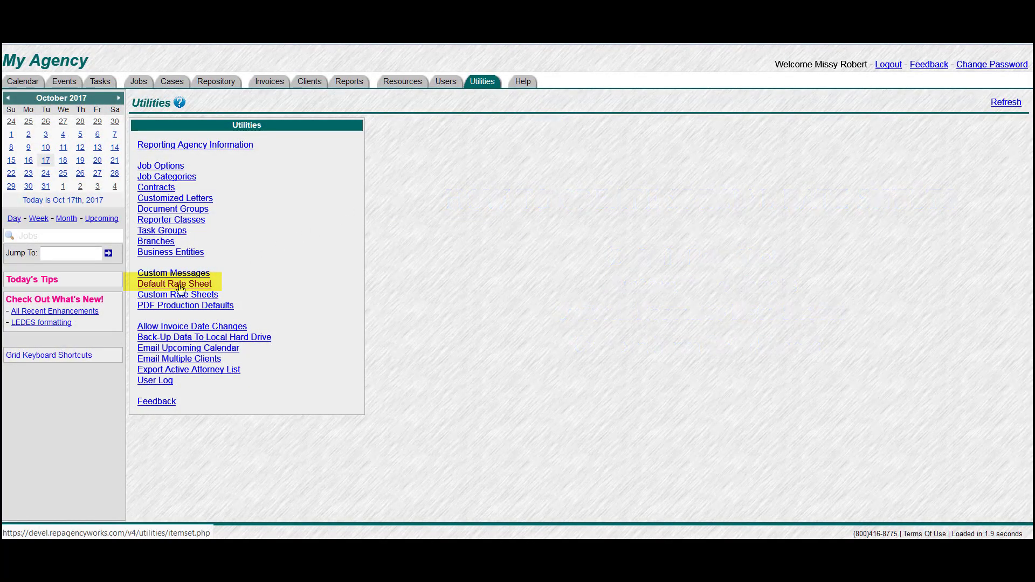
Review the default rate sheet, then create a custom rate sheet named 'DOJ Rates'
click(174, 283)
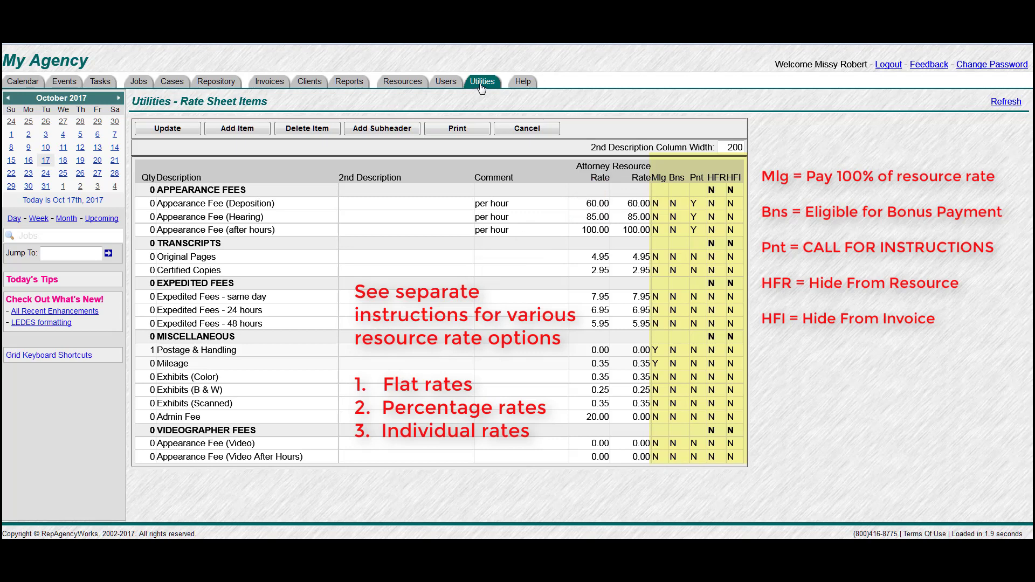
click(482, 81)
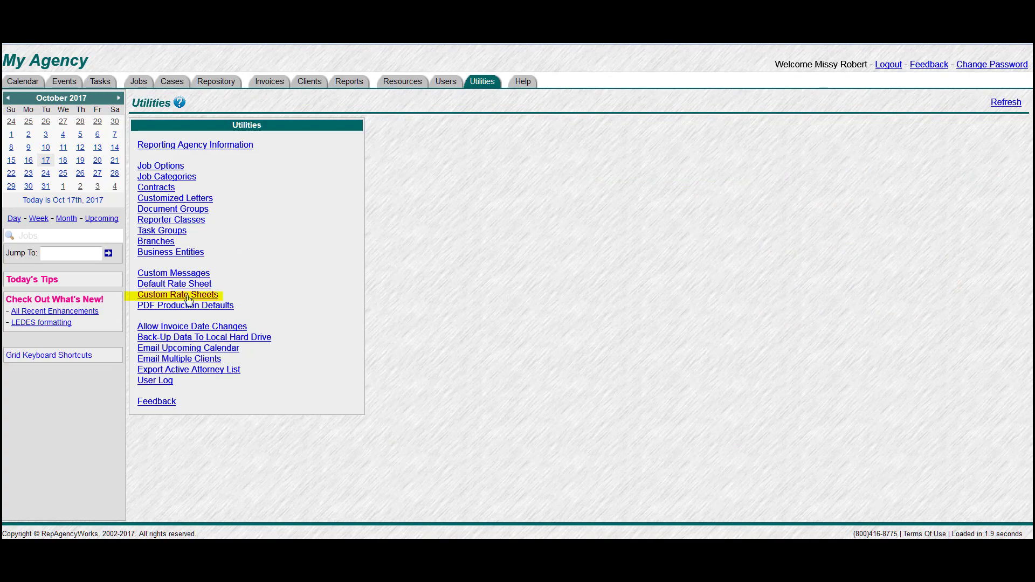
click(178, 295)
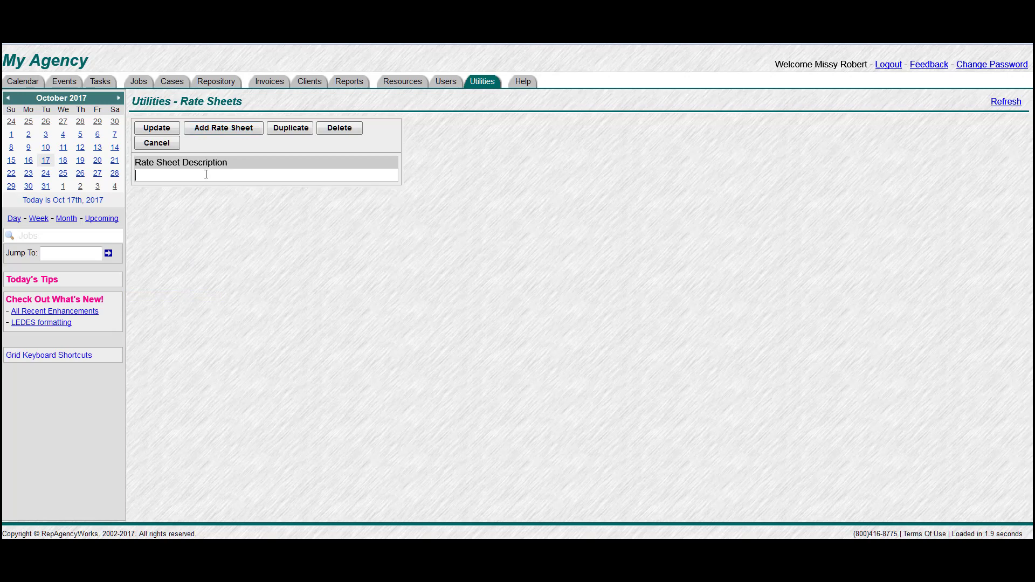
text(DOJ)
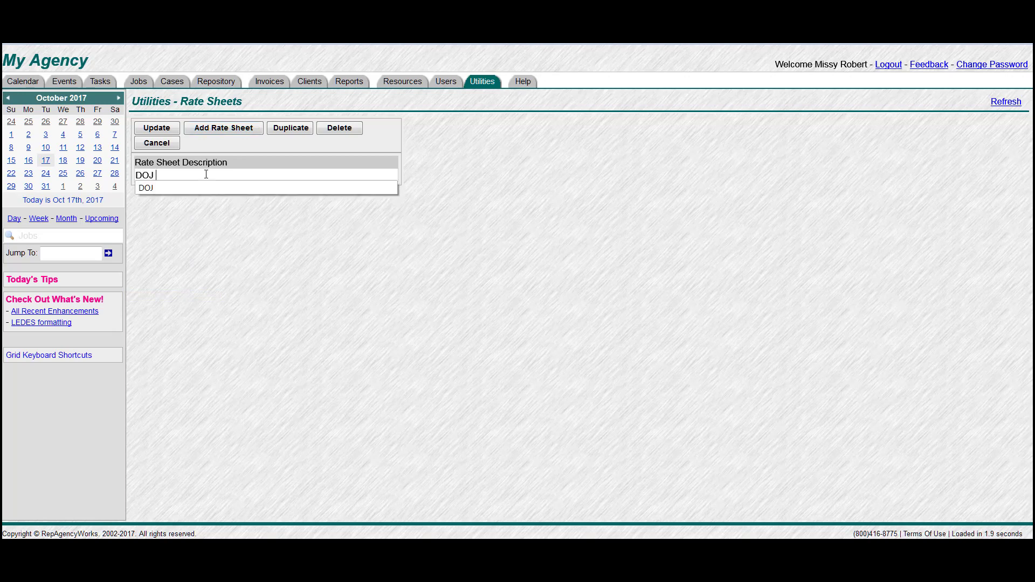
text(Rates)
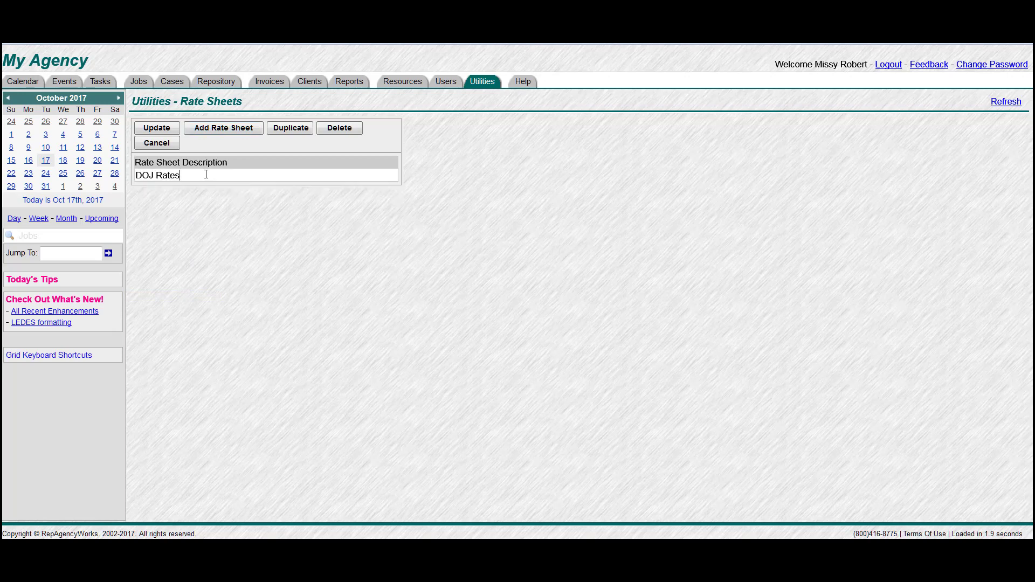
click(155, 127)
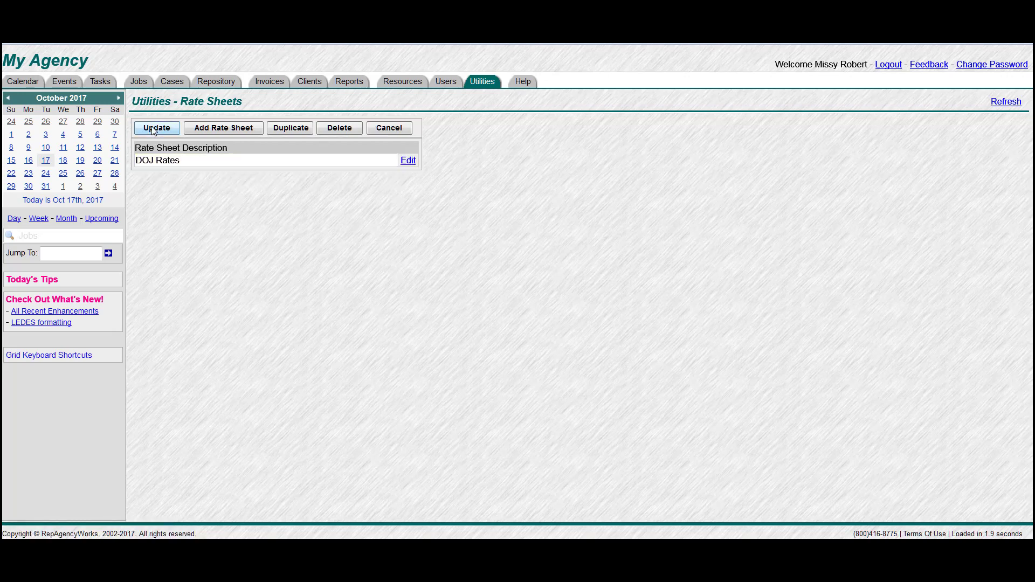
Fill DOJ Rates with the default items and adjust resource and video rates, e.g. 100
click(408, 161)
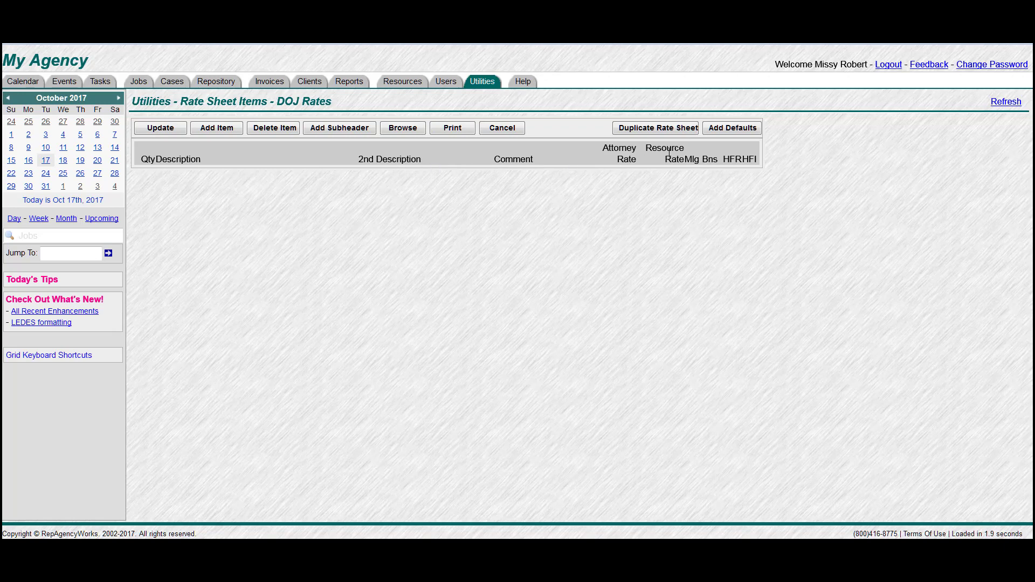
click(732, 127)
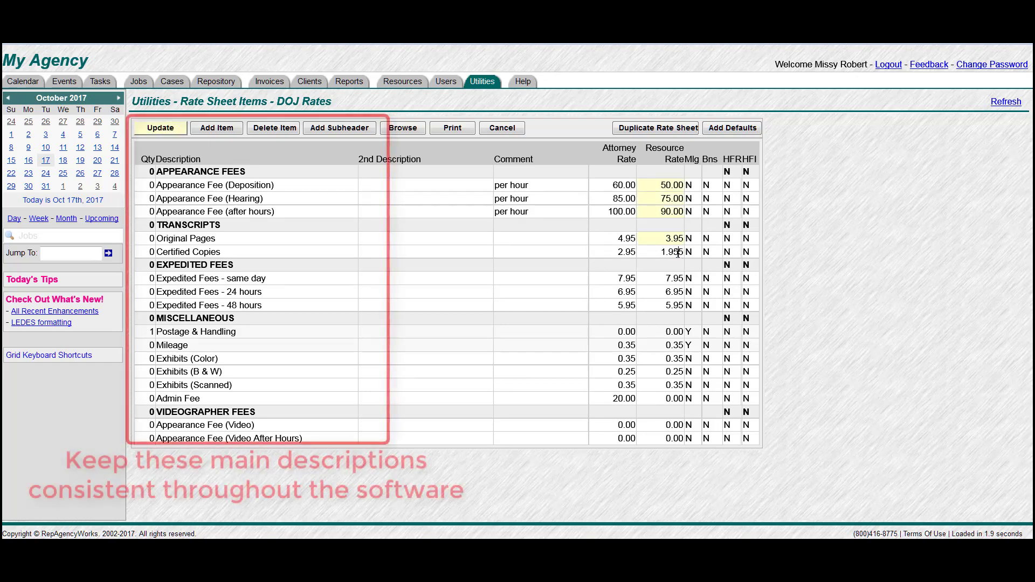
text(100)
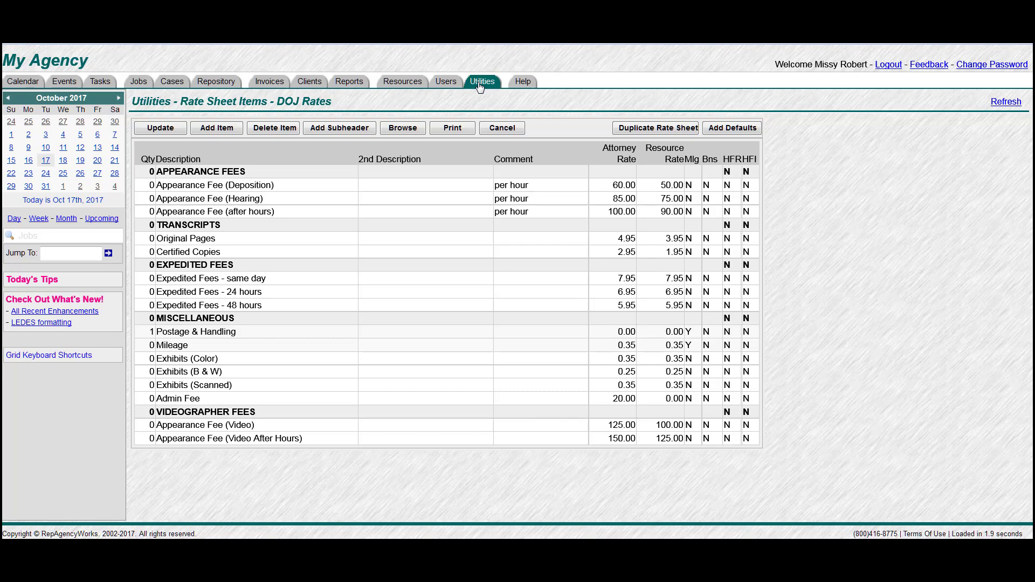
click(482, 81)
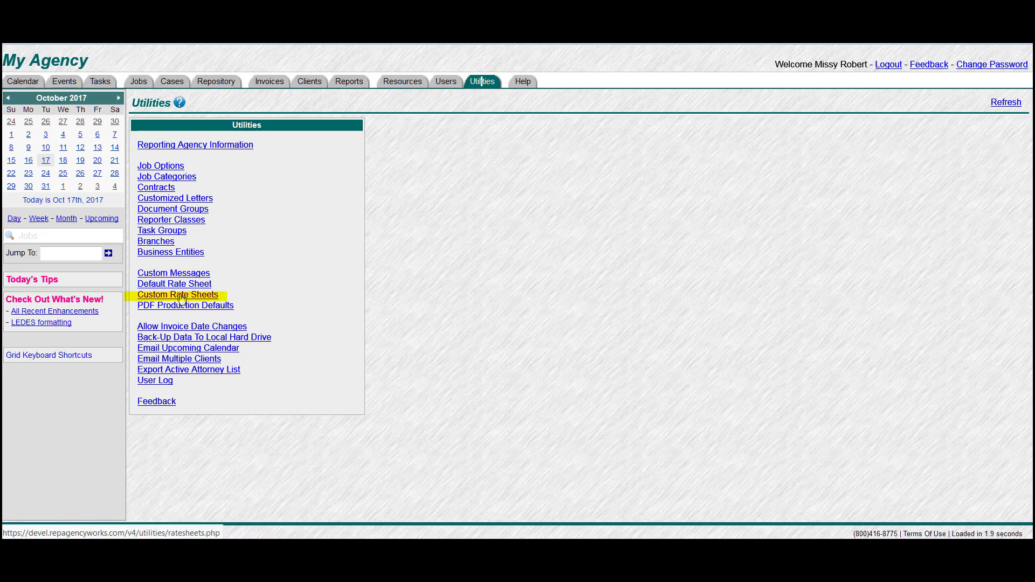
Duplicate the DOJ Rates sheet and save the copy as 'METRO Rates'
click(178, 294)
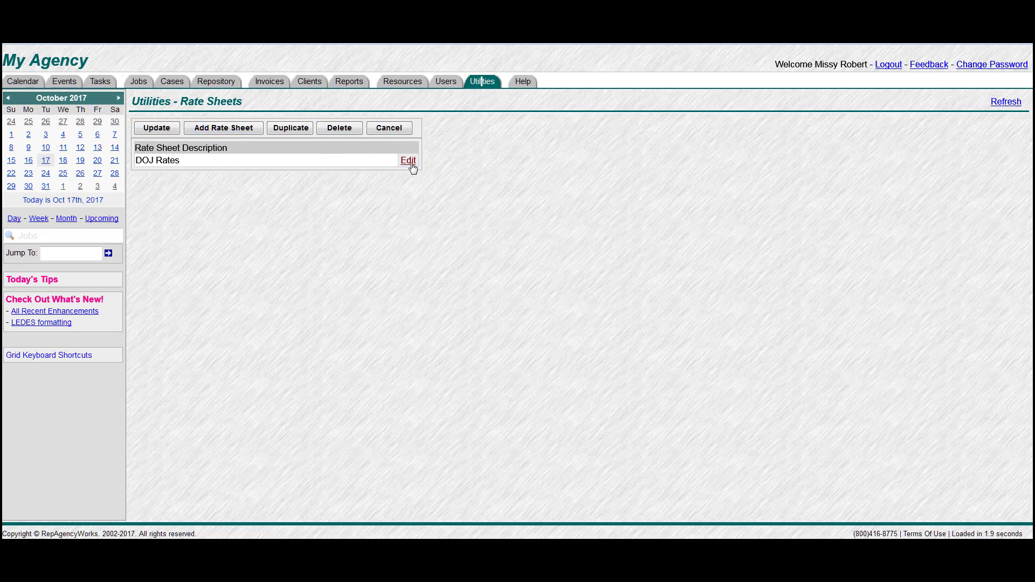
click(408, 161)
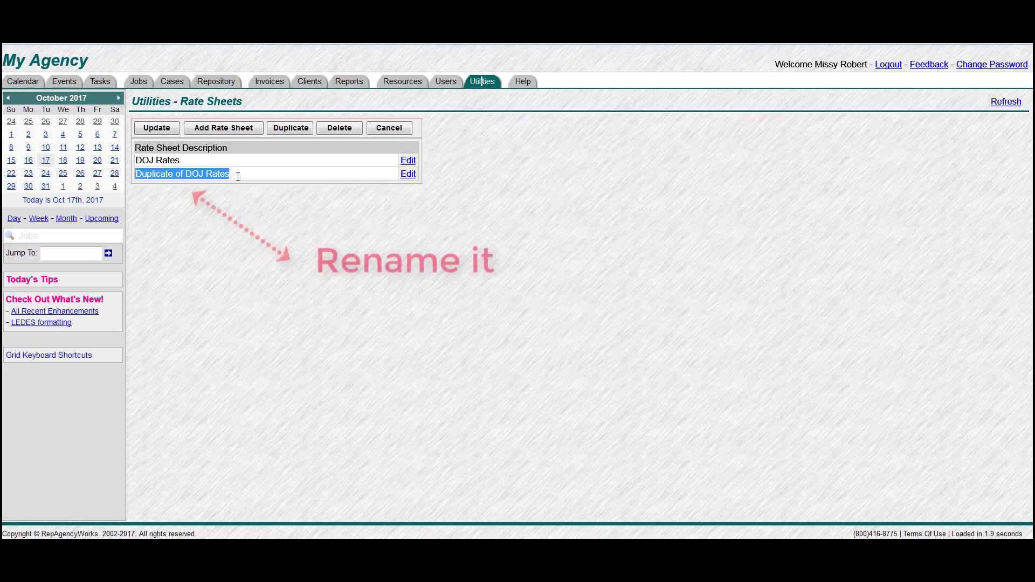
text(Metro)
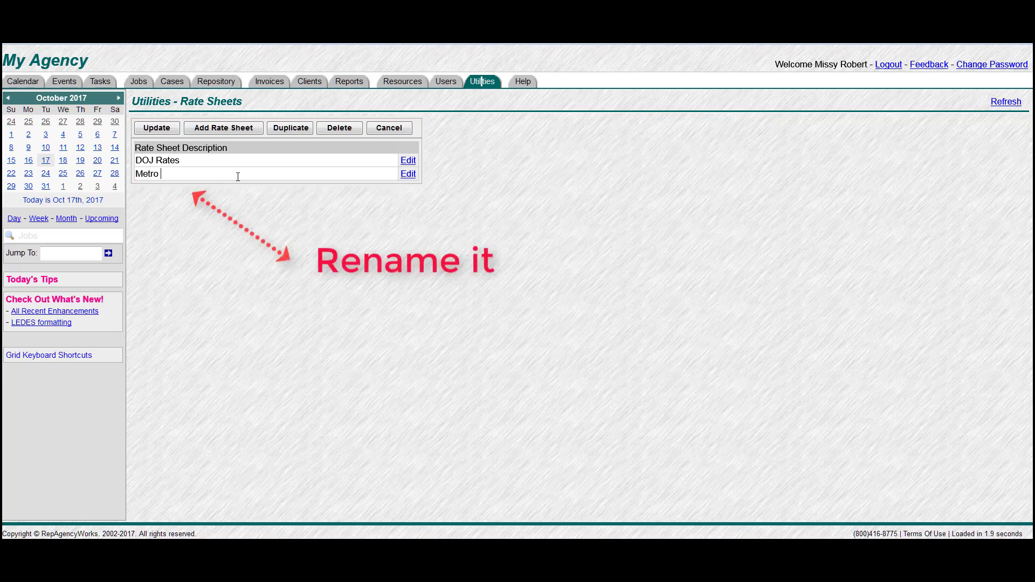
text(METRO Rates)
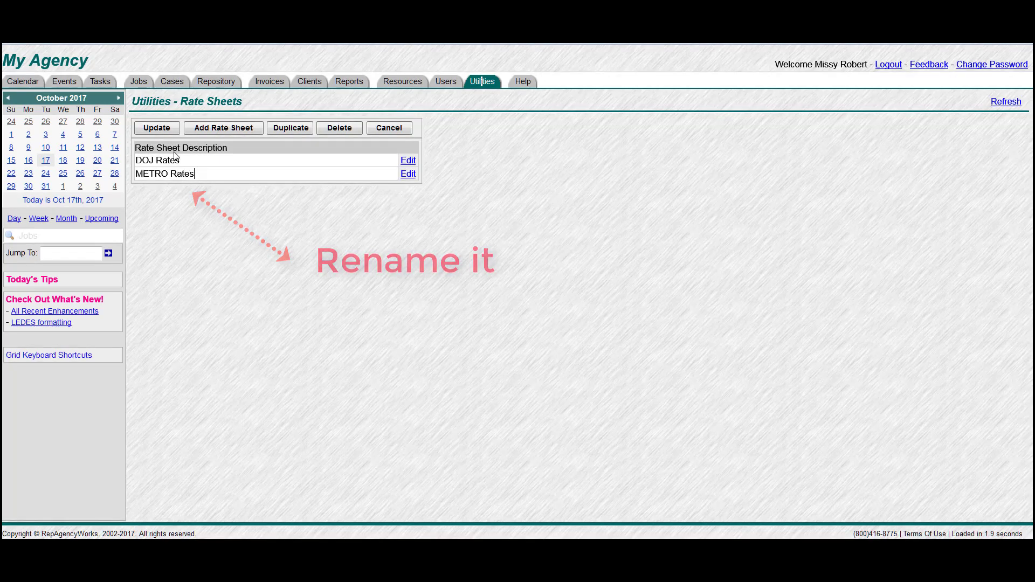
click(156, 127)
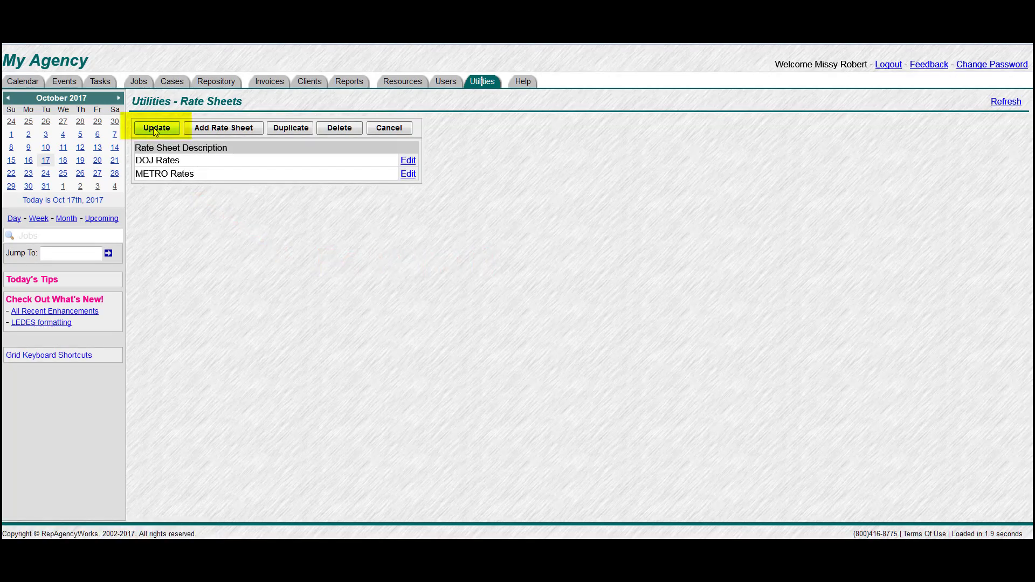
click(157, 127)
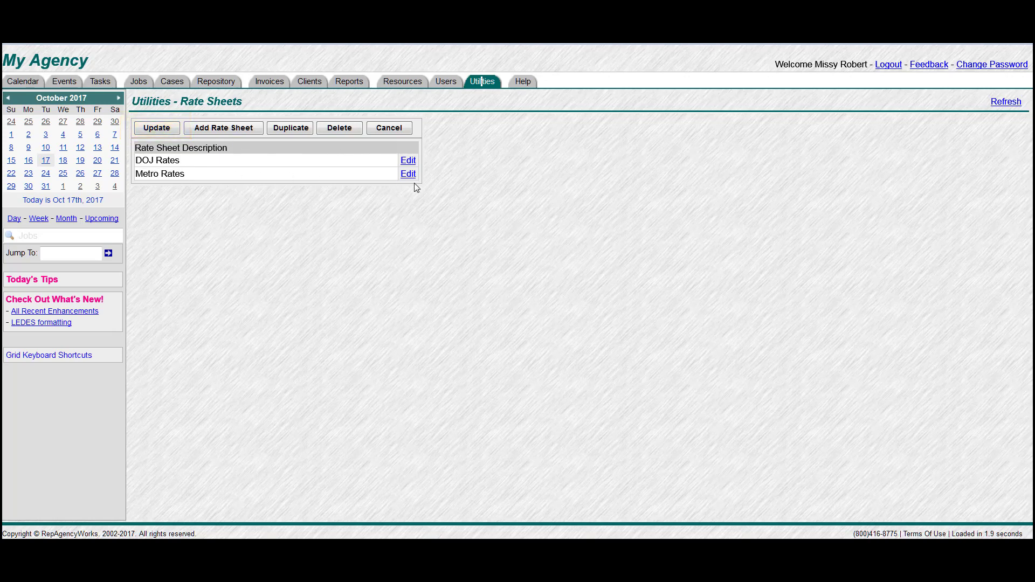
Change Metro Rates resource rates to 55, 65, 80, 3.50, 2.00, 95 and 120
click(408, 174)
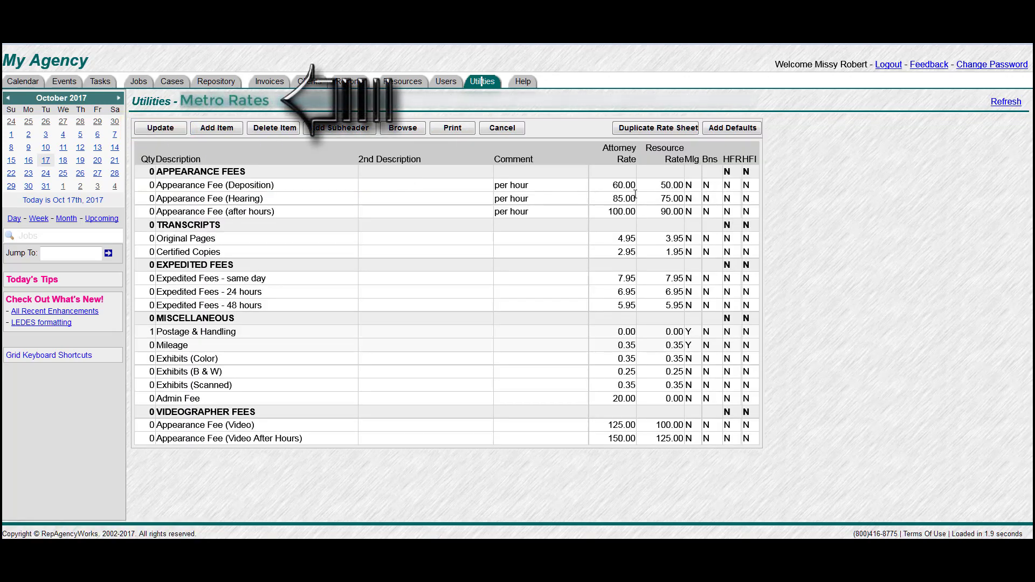
click(671, 185)
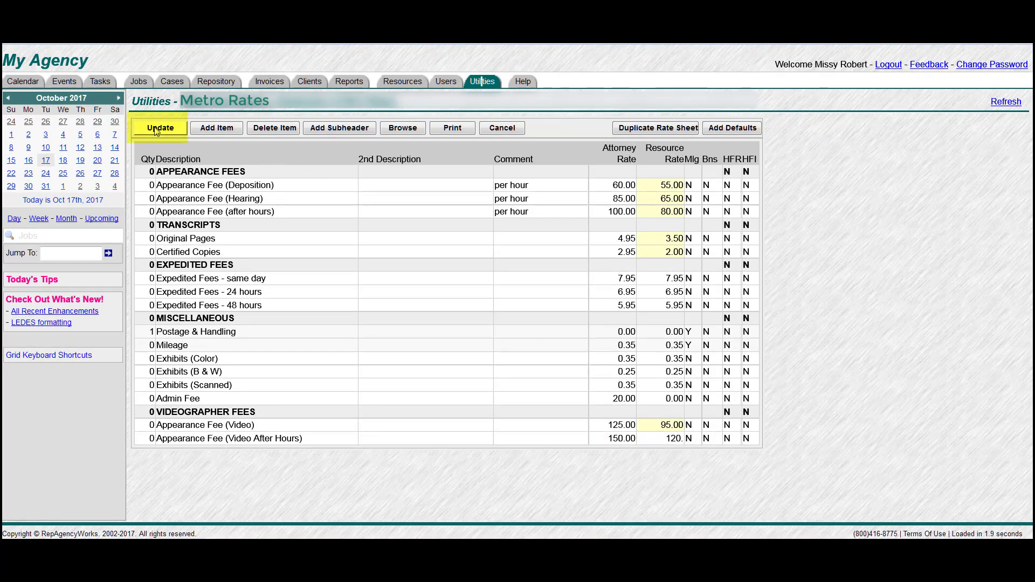
click(160, 127)
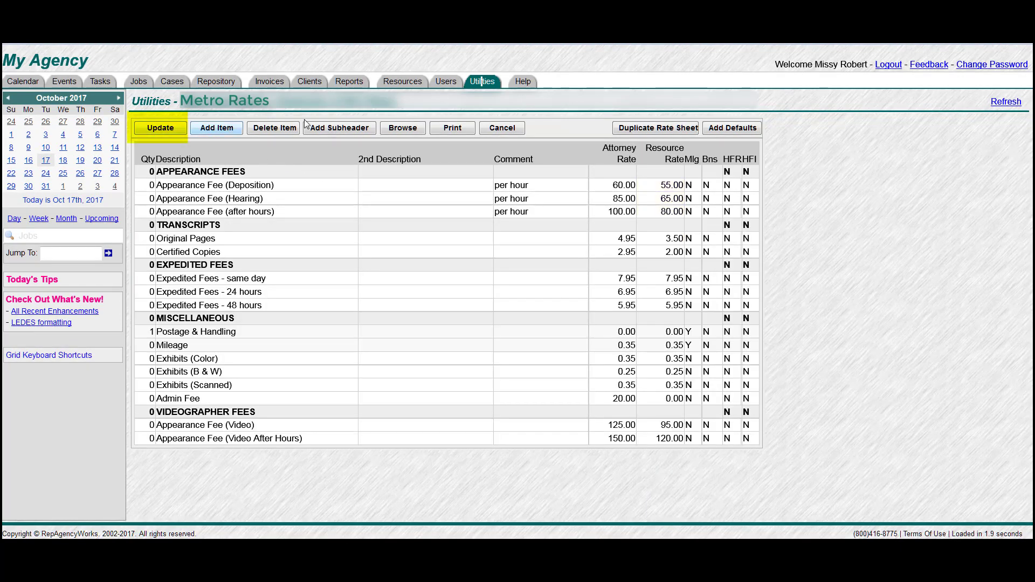
click(502, 127)
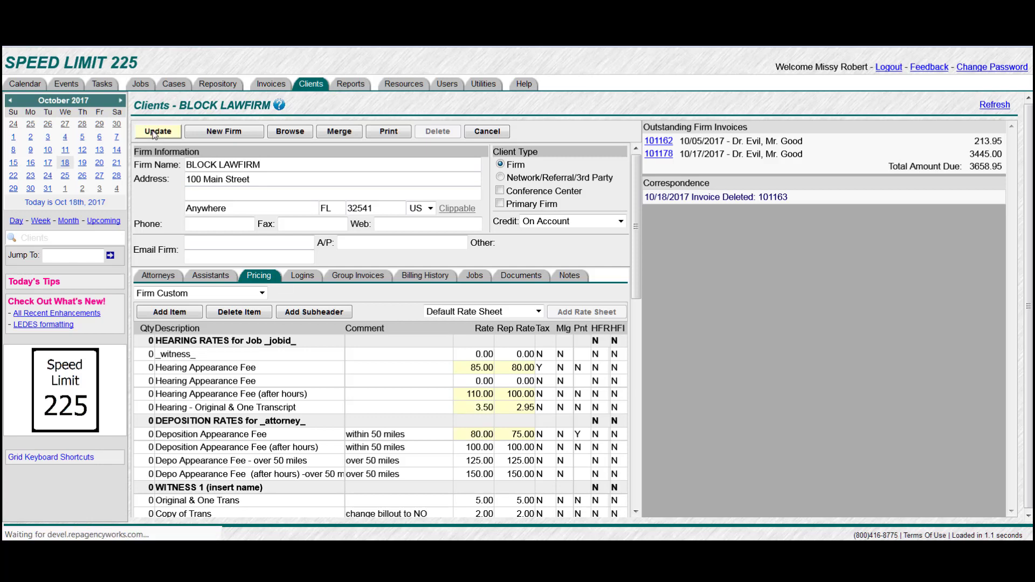
Save BLOCK LAWFIRM's Firm Custom rep rates, including 80.00 for Hearing Appearance Fee
click(157, 132)
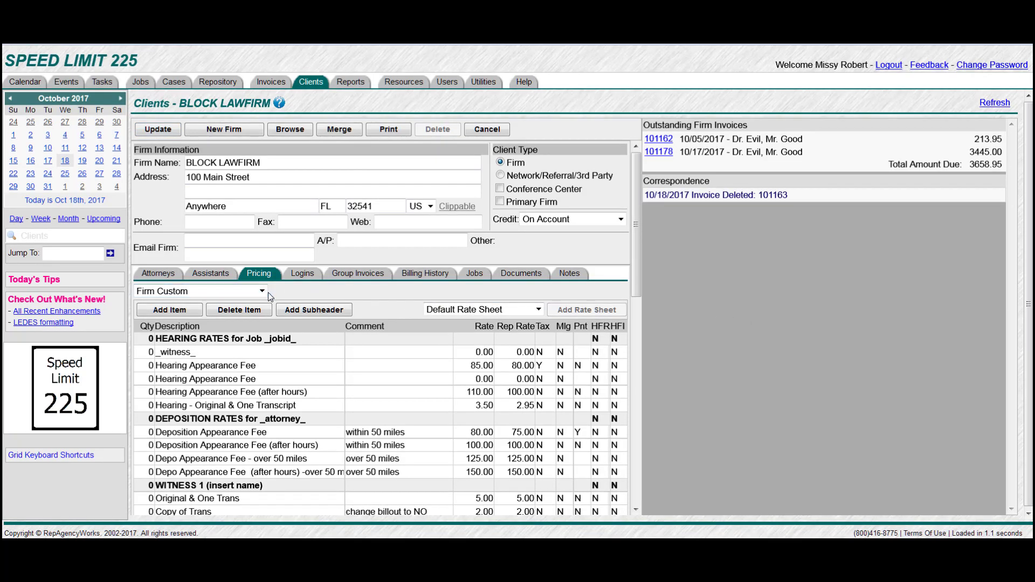
click(261, 291)
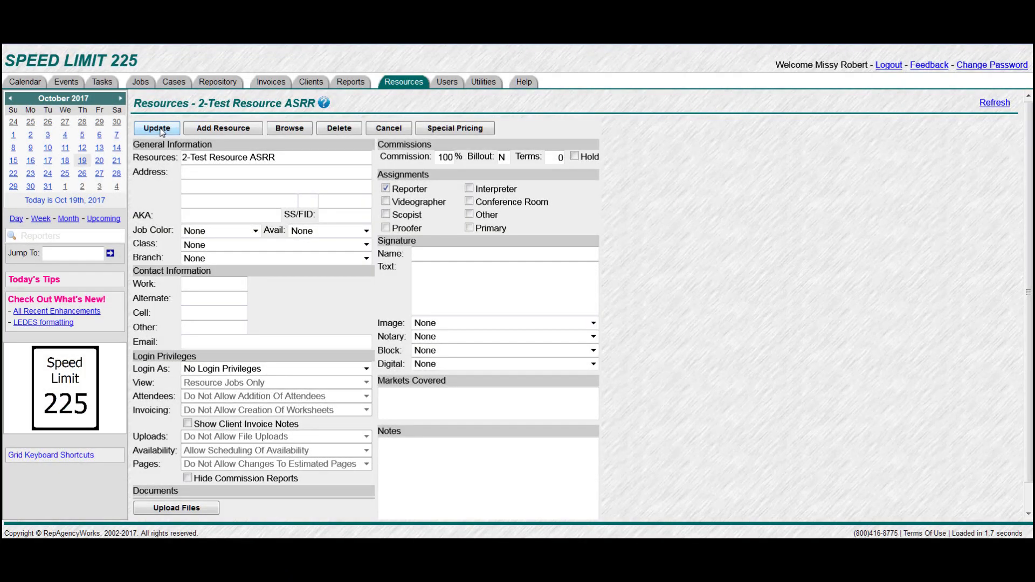
Save 2-Test Resource ASRR at 100% commission and open its Special Pricing sheet
click(454, 128)
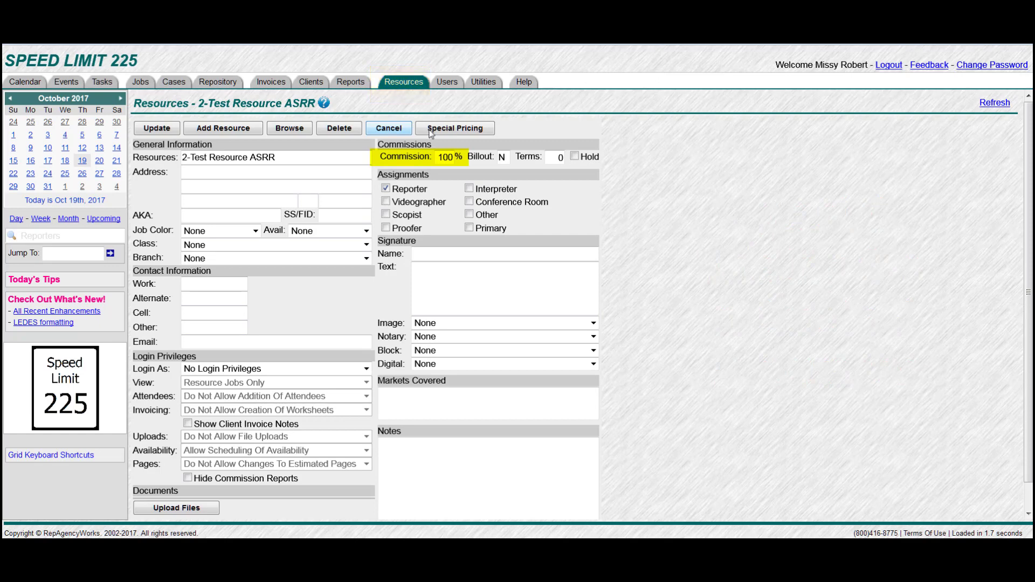
click(454, 129)
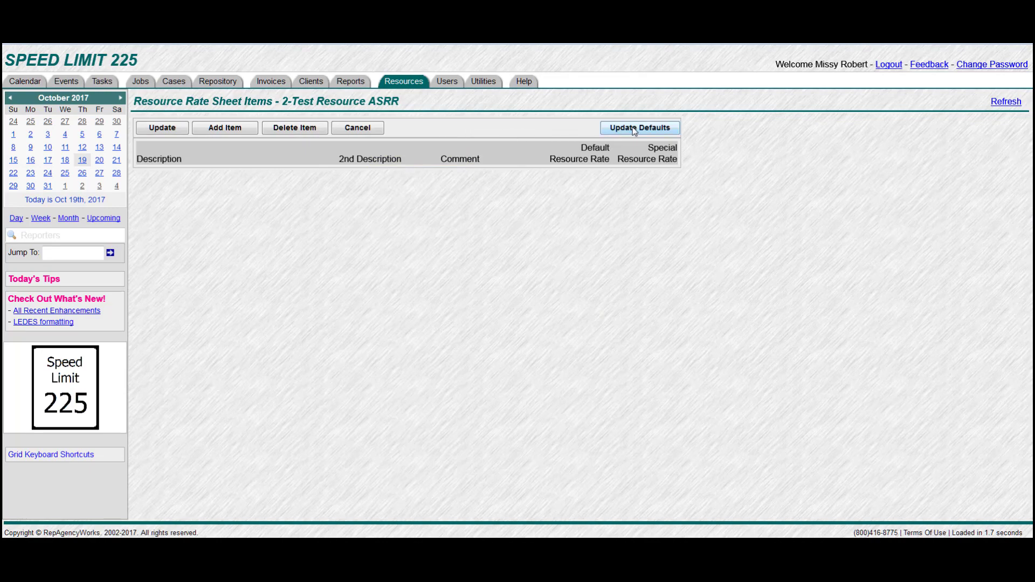
Load default items for 2-Test Resource ASRR and raise special rates to 190, 220, 4.95, 185
click(637, 128)
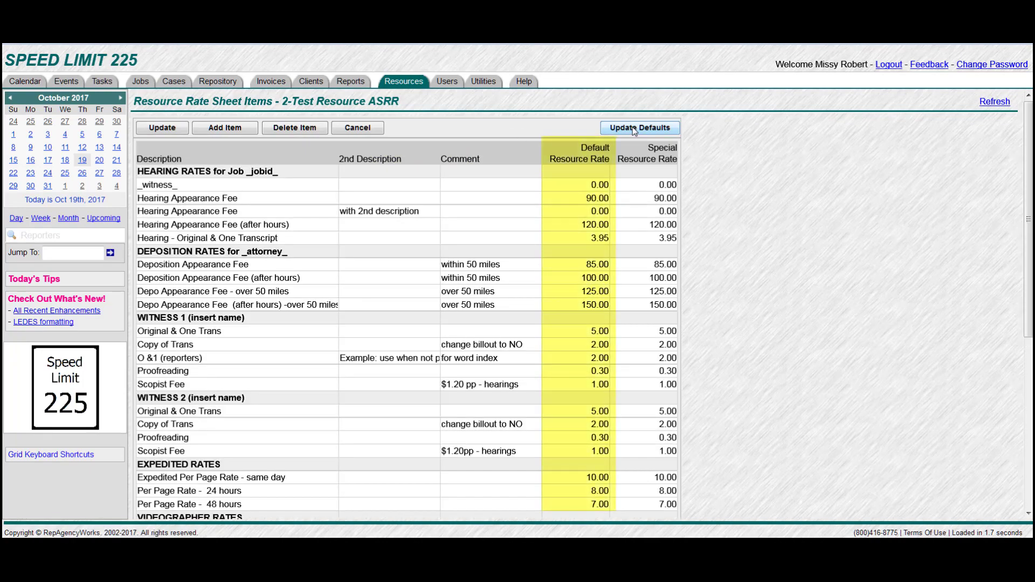
click(637, 127)
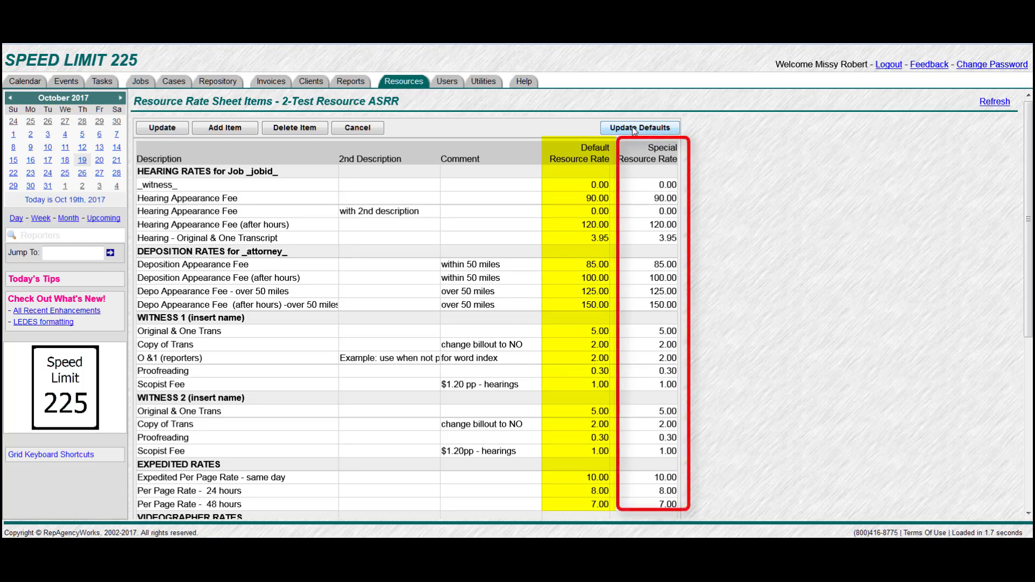
click(638, 128)
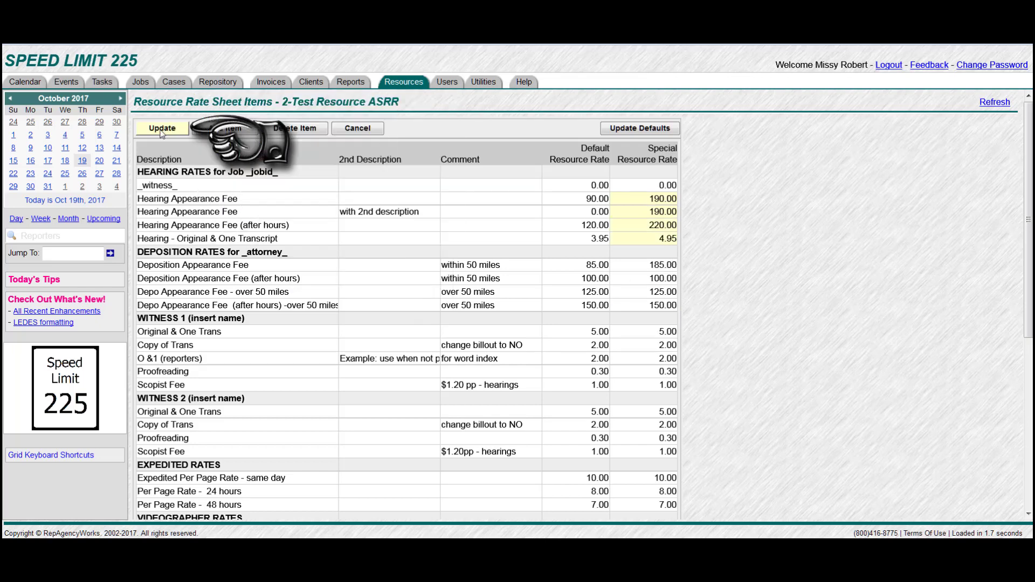
click(161, 129)
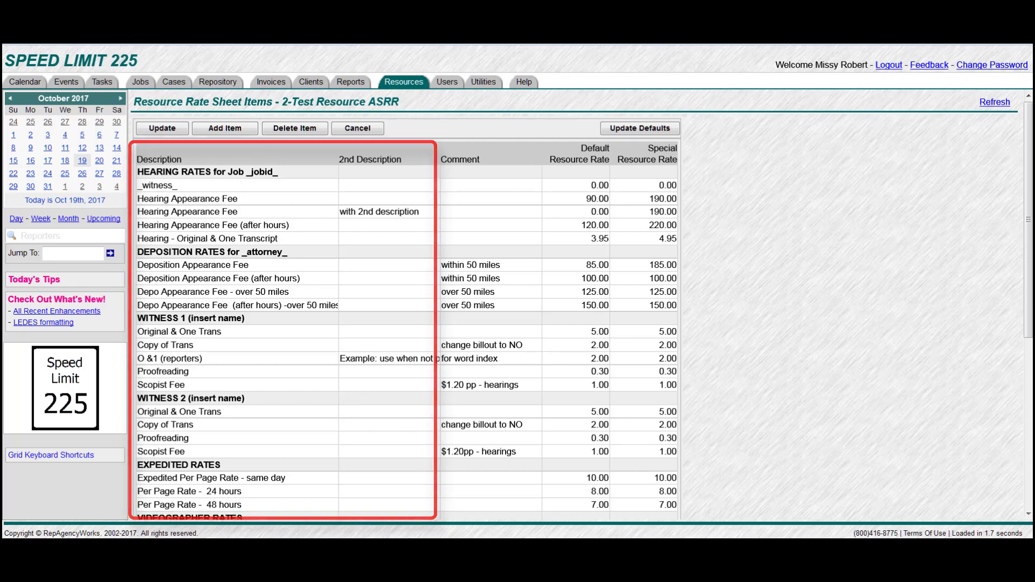
click(192, 265)
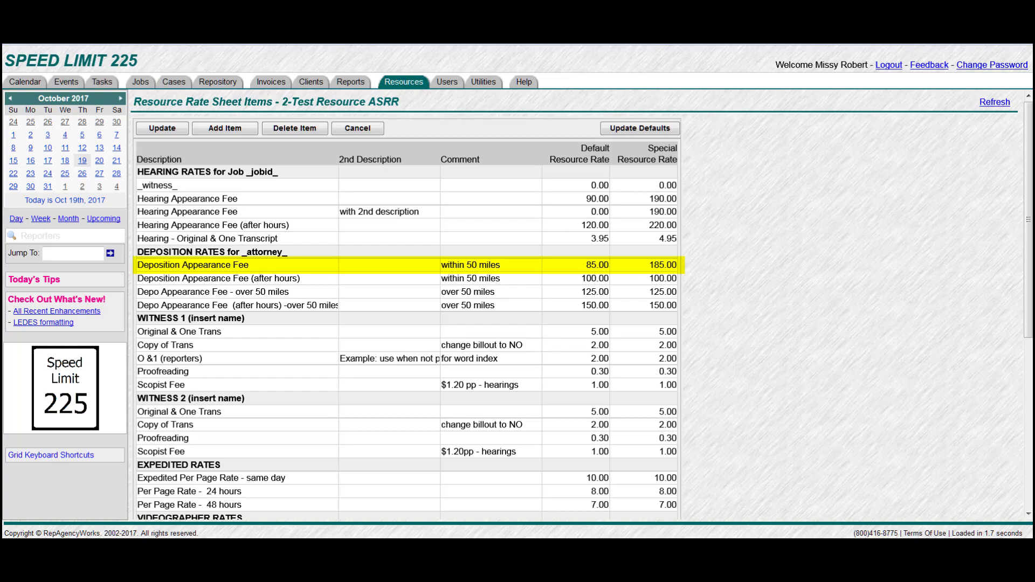
click(141, 81)
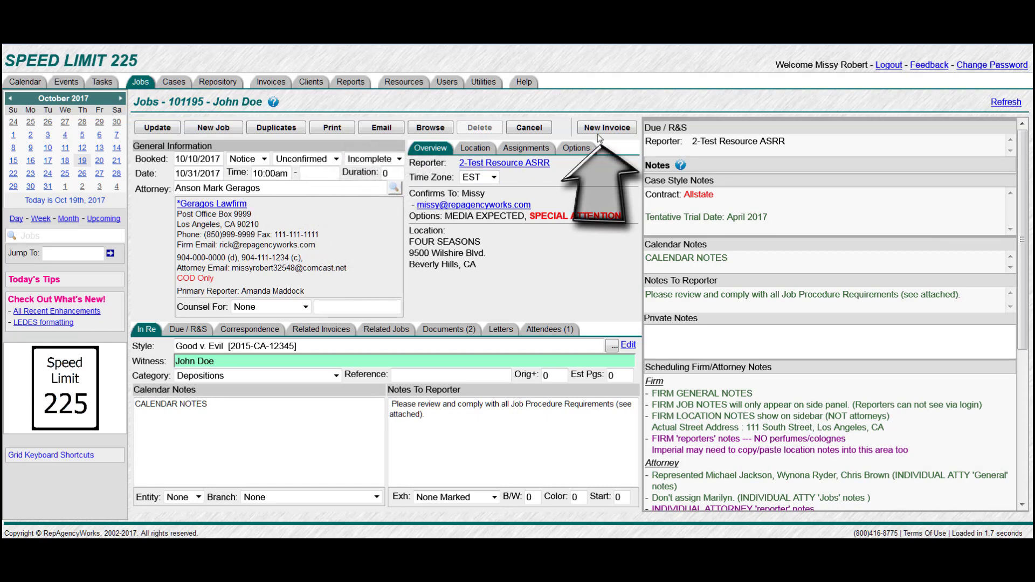
click(605, 127)
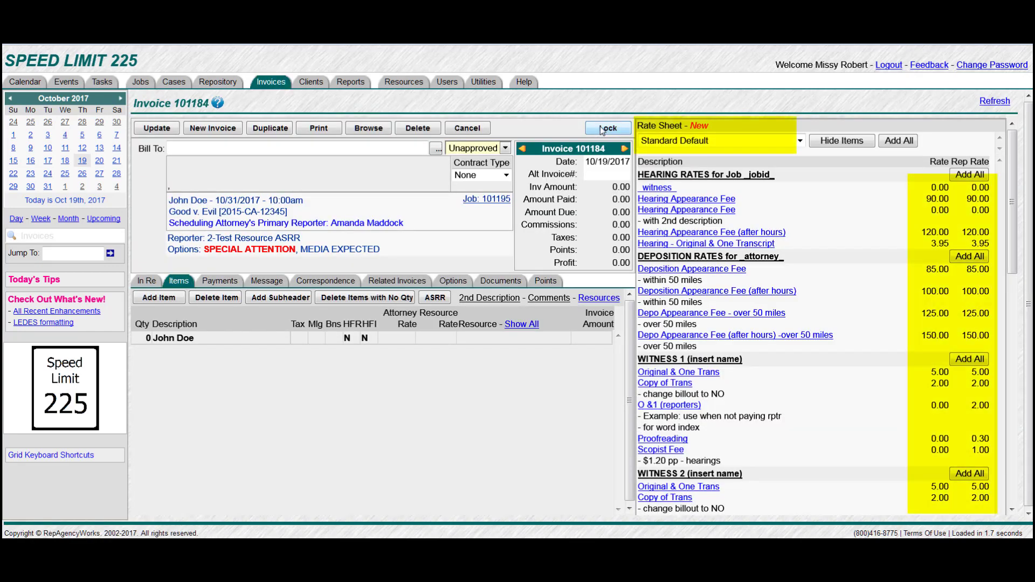
text(gos)
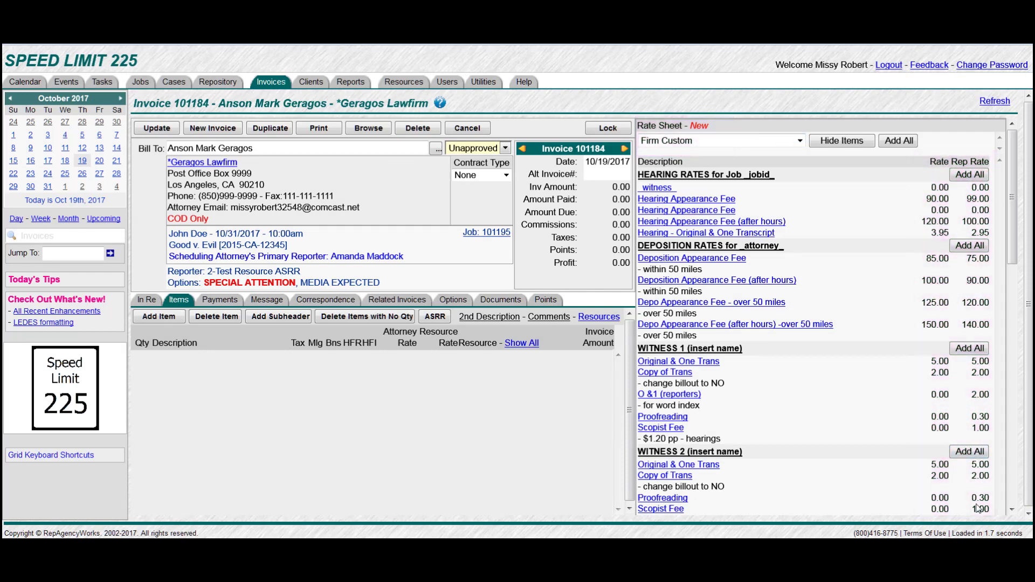
mouse_move(700, 209)
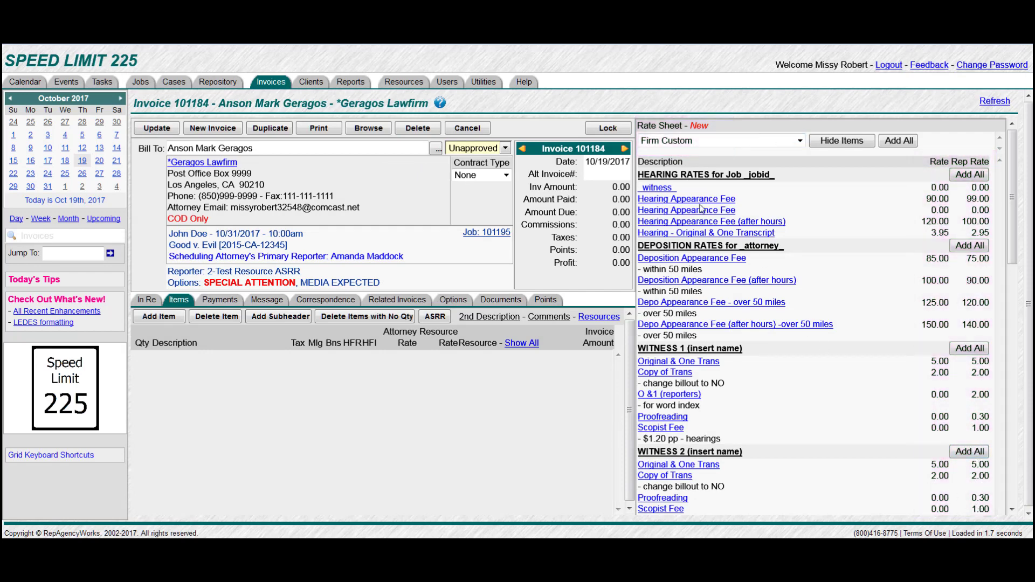
Add hearing and scanned exhibit lines, then apply ASRR special rates for a 260.65 total
click(685, 199)
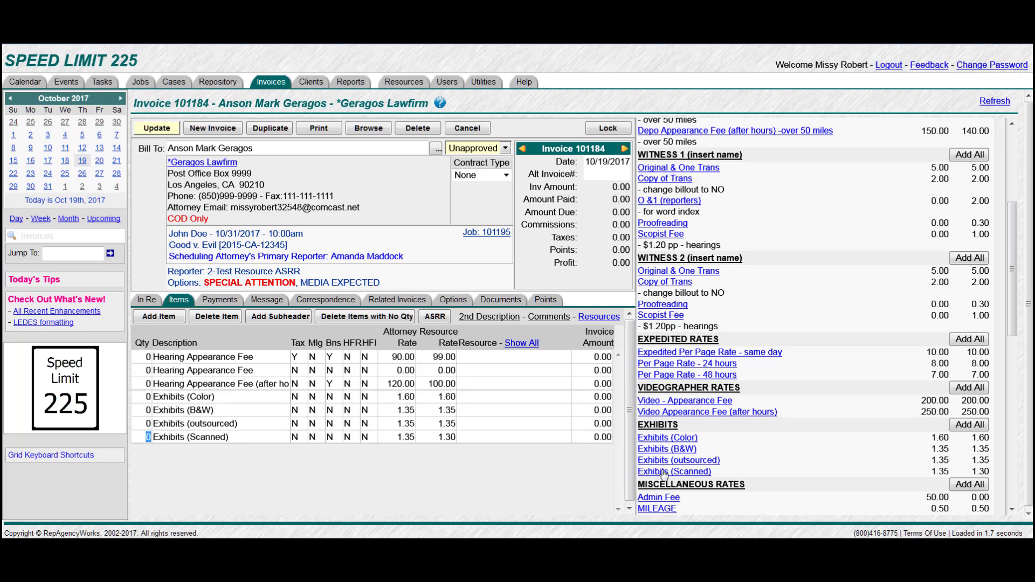
mouse_move(660, 449)
text(1.5)
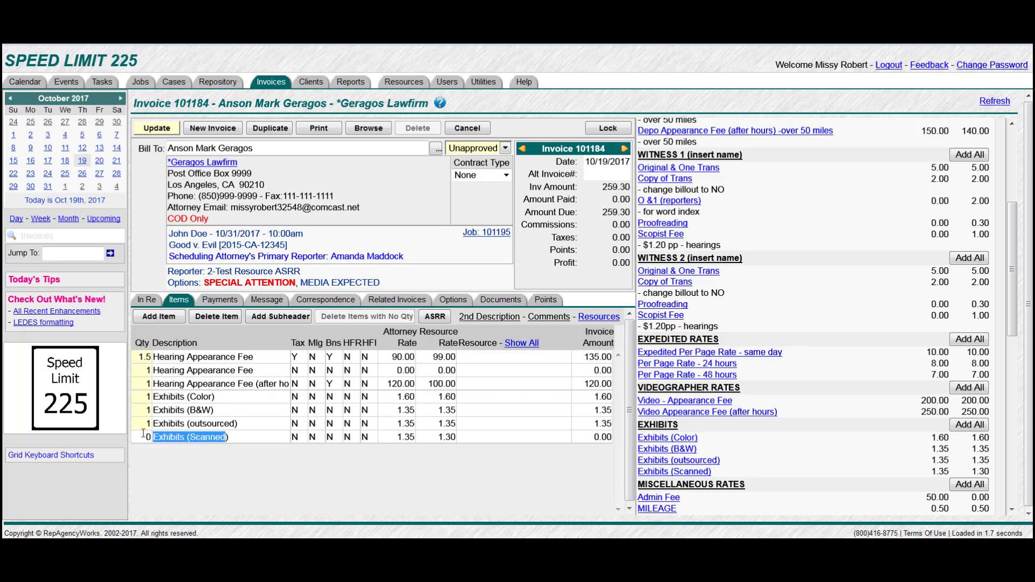
click(156, 127)
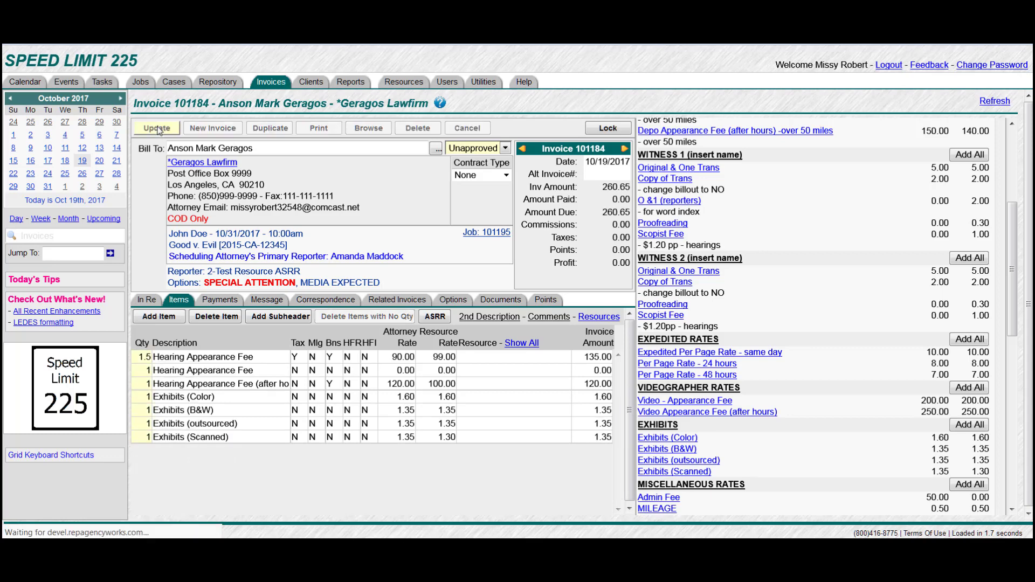
click(156, 127)
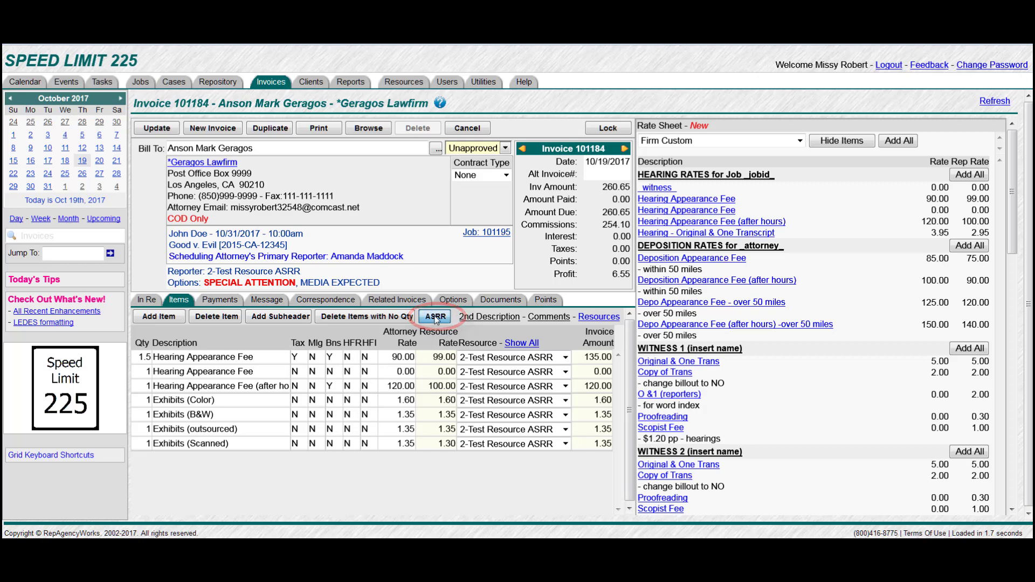
click(435, 318)
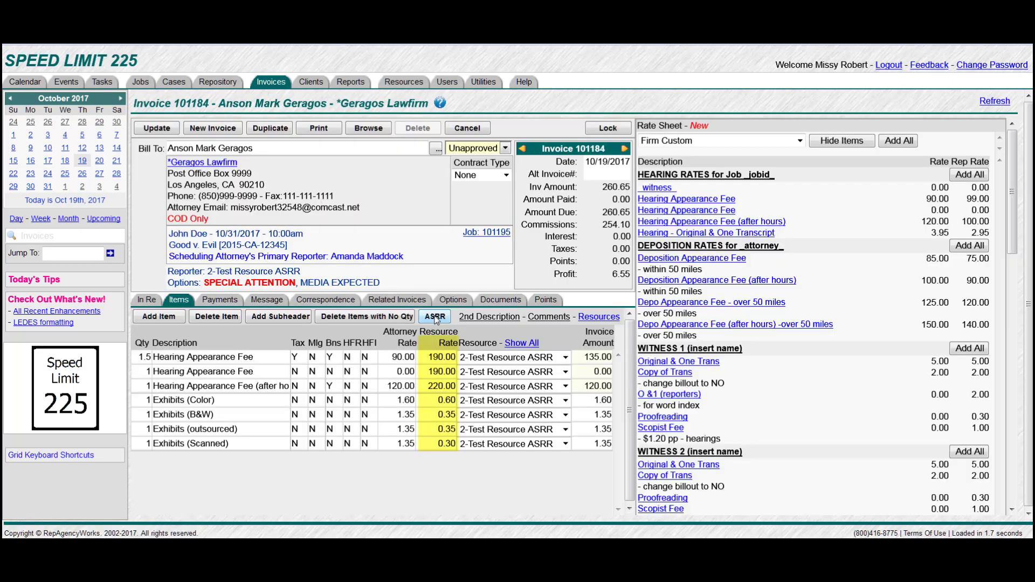